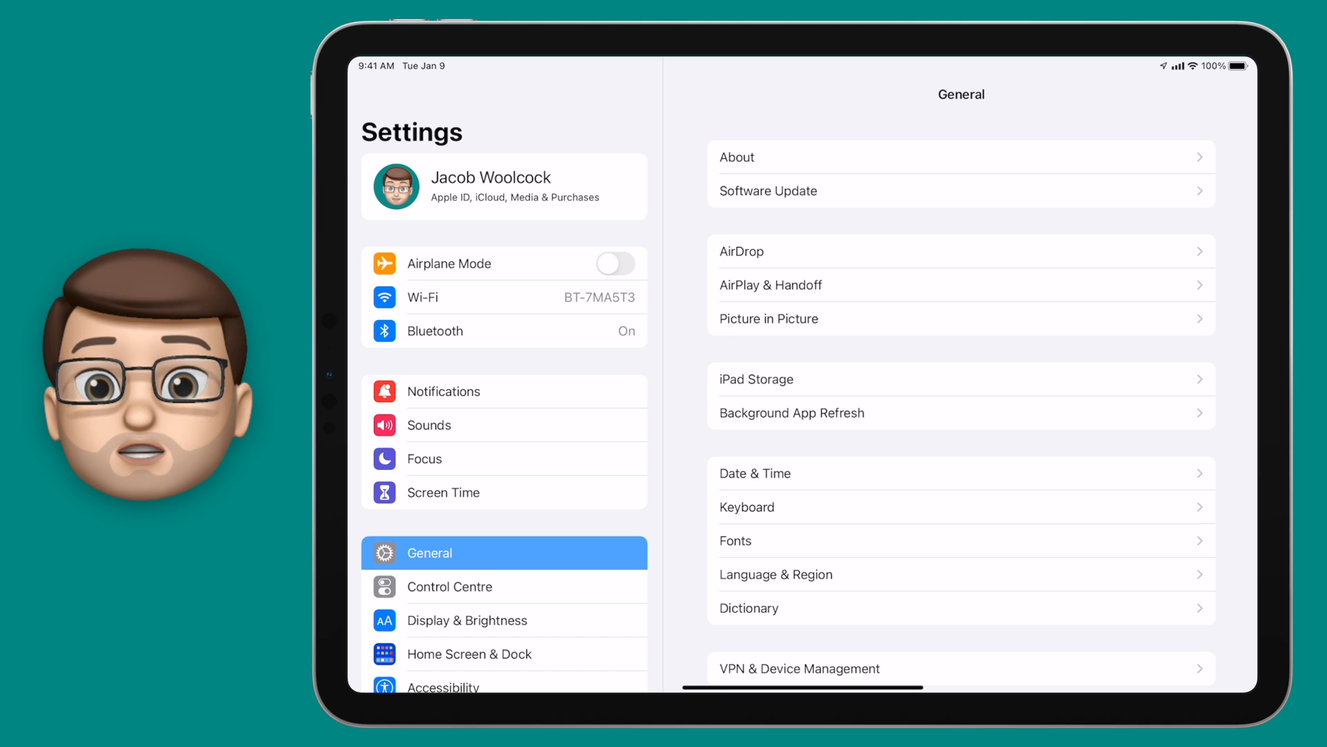
Open Passwords, unlock it with Face ID, and scroll through the saved accounts
scroll(down, 3)
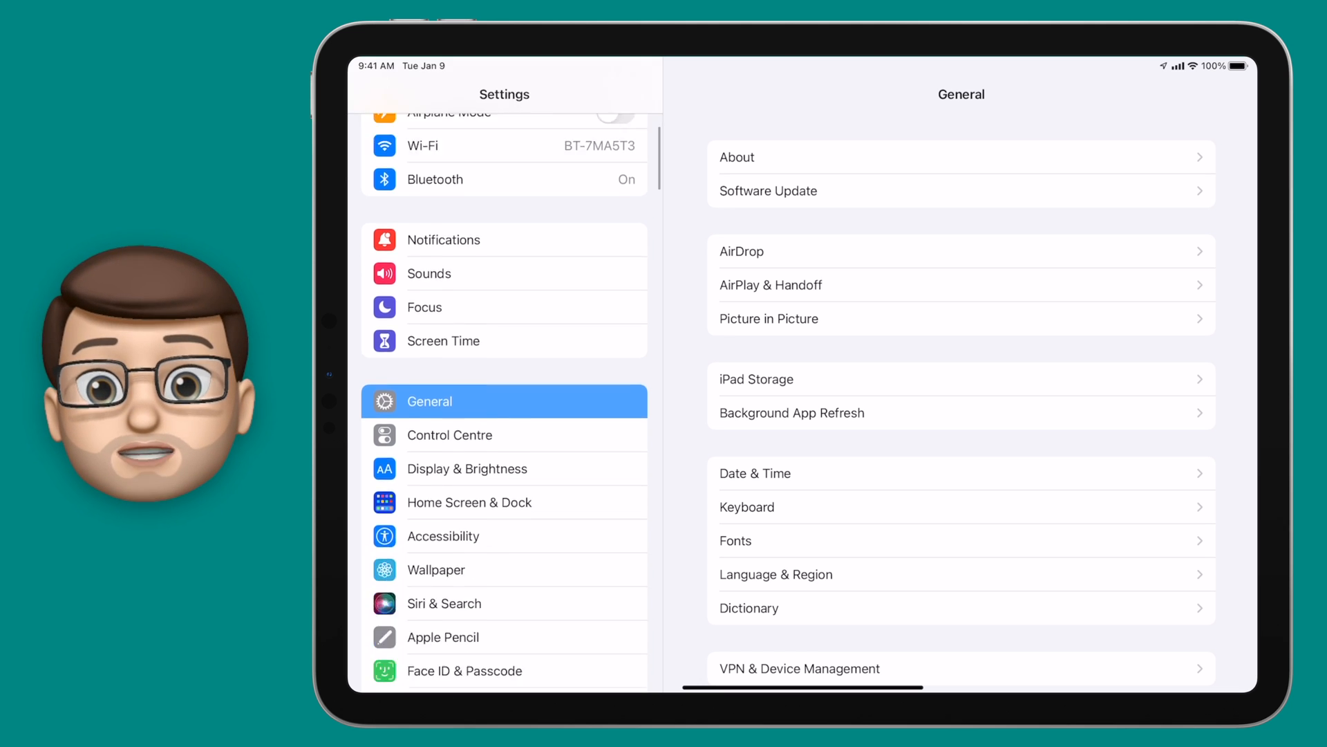
scroll(down, 3)
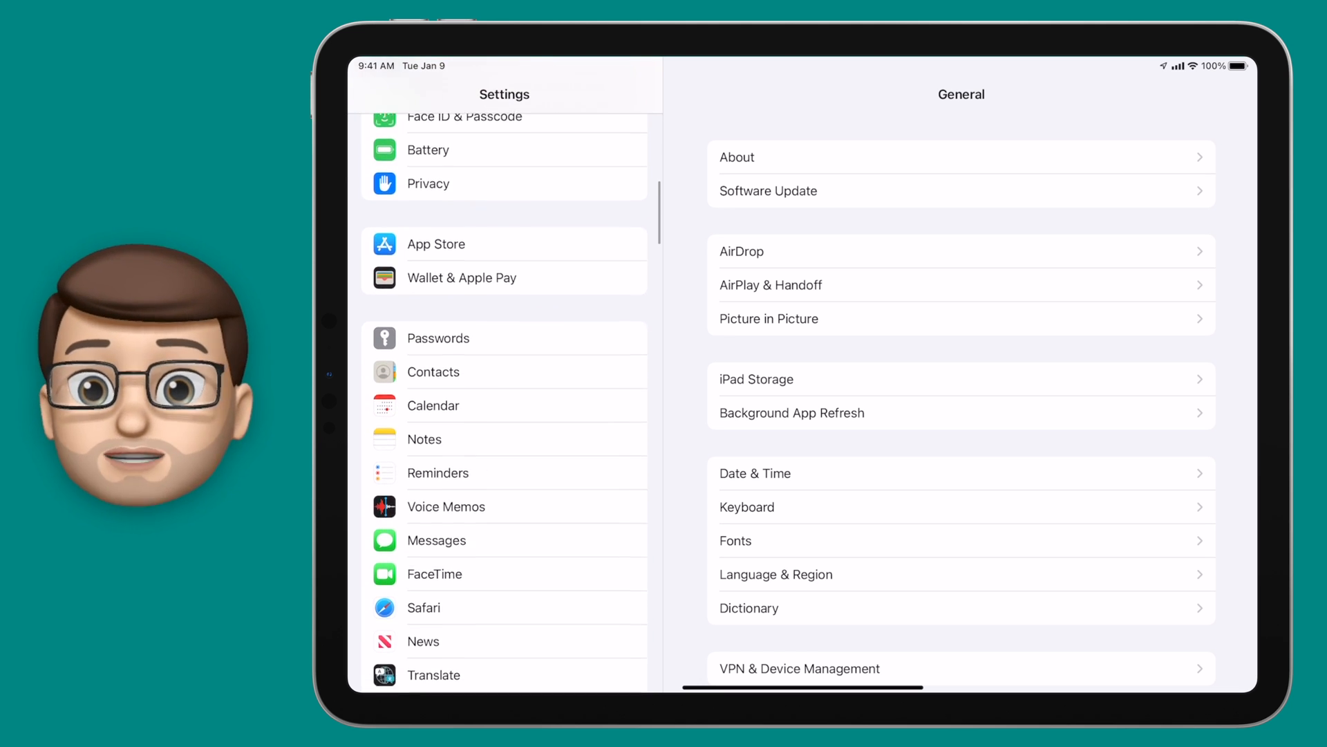
click(437, 338)
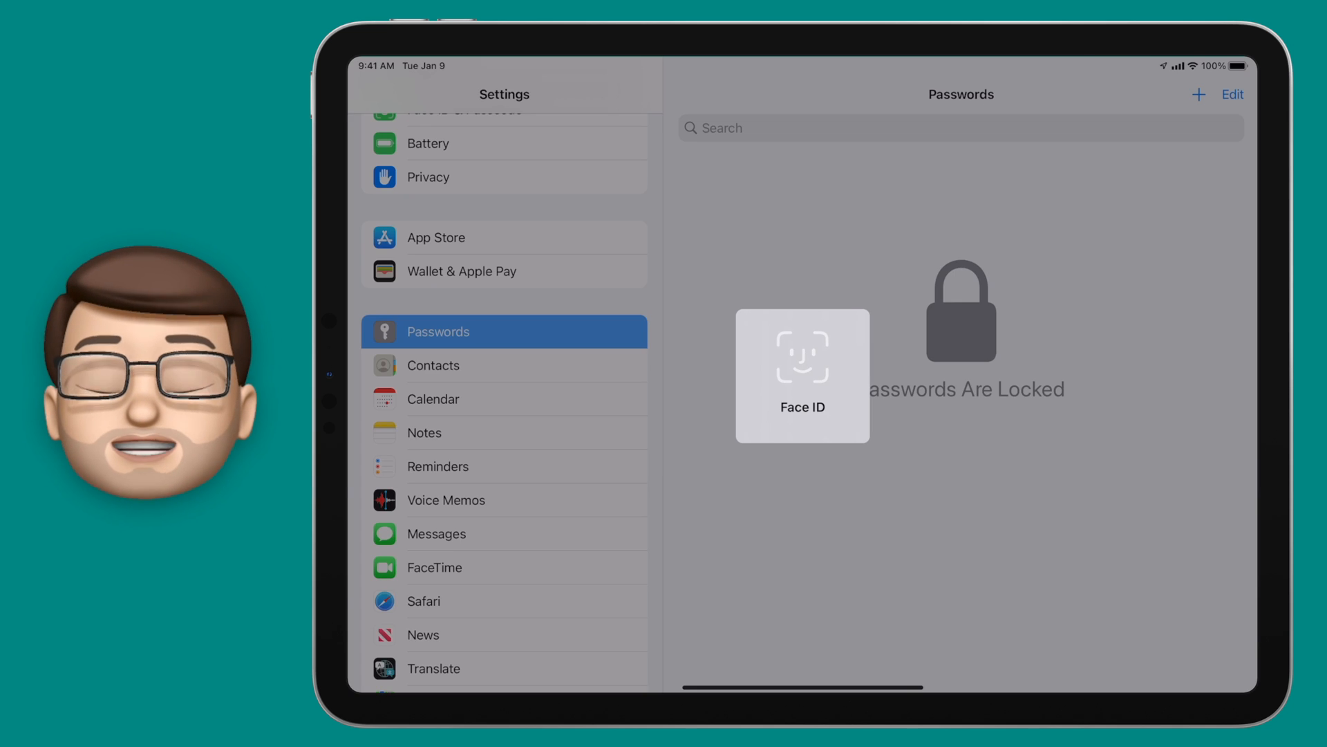
click(802, 376)
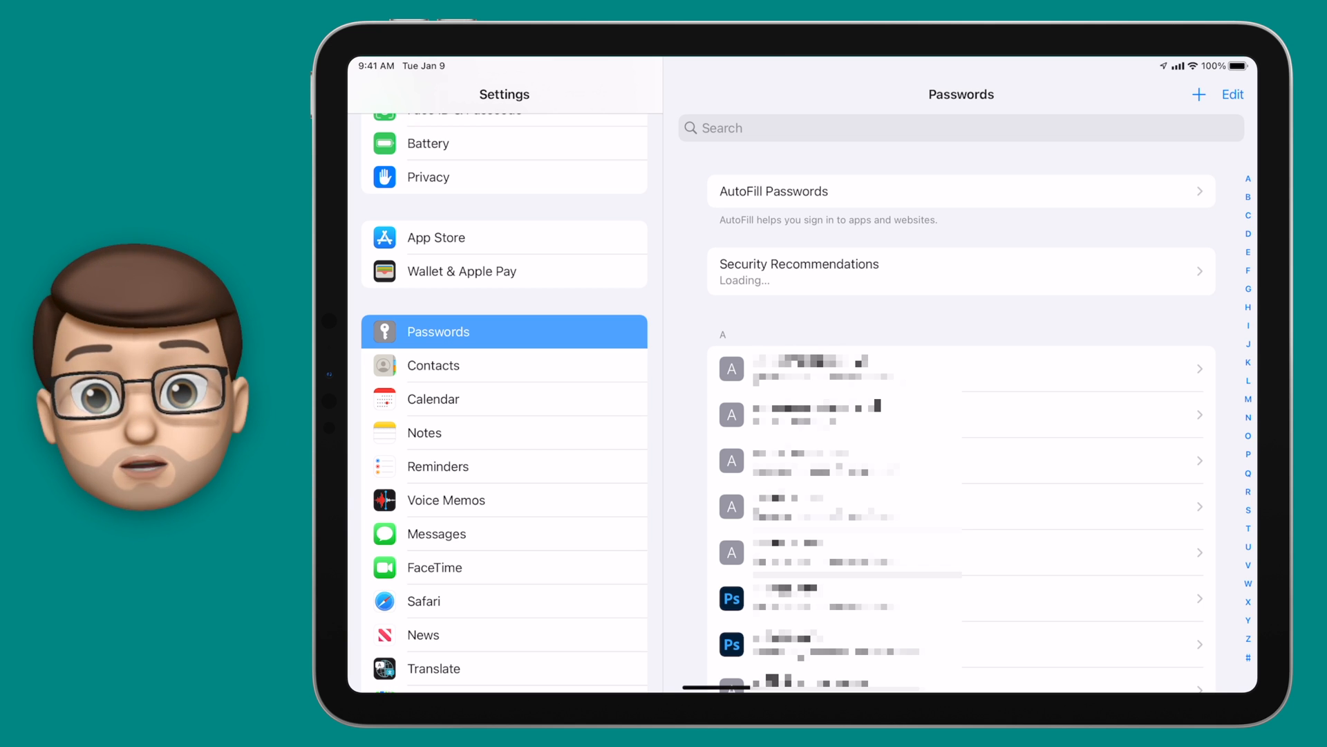
scroll(down, 3)
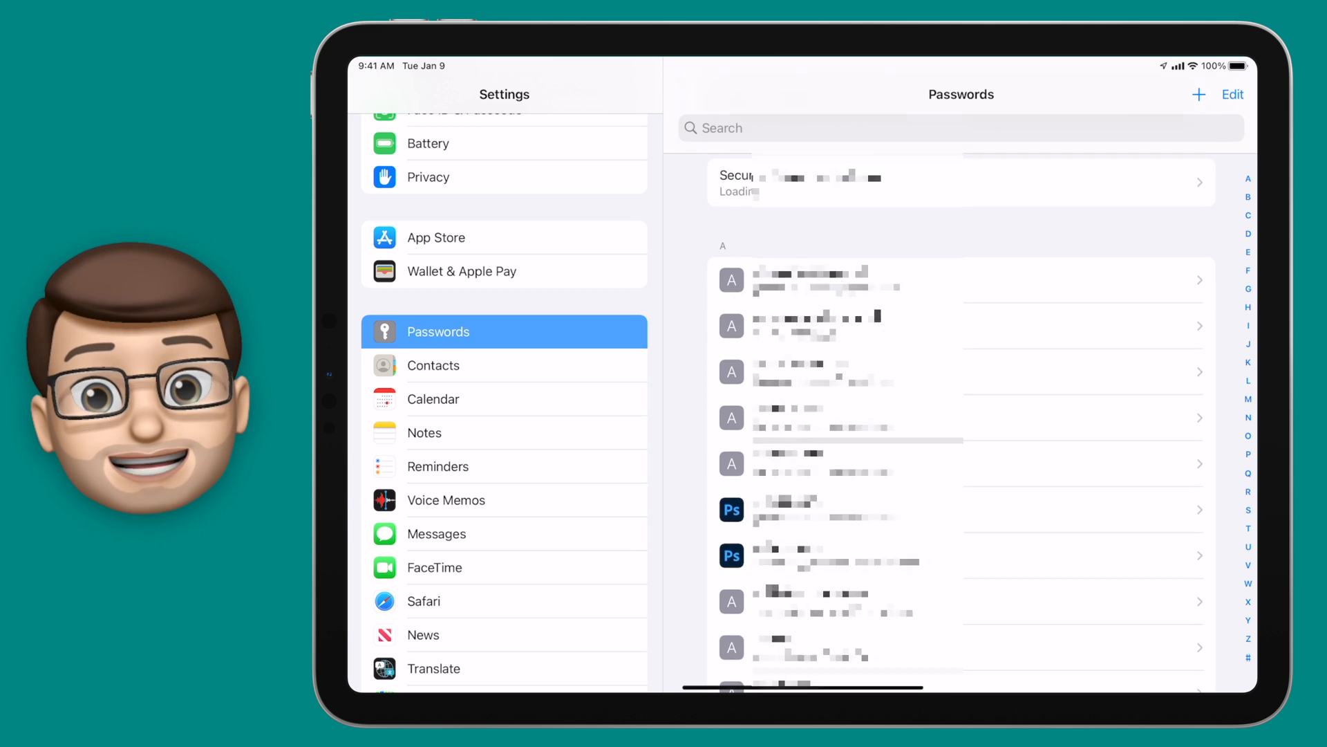
scroll(down, 3)
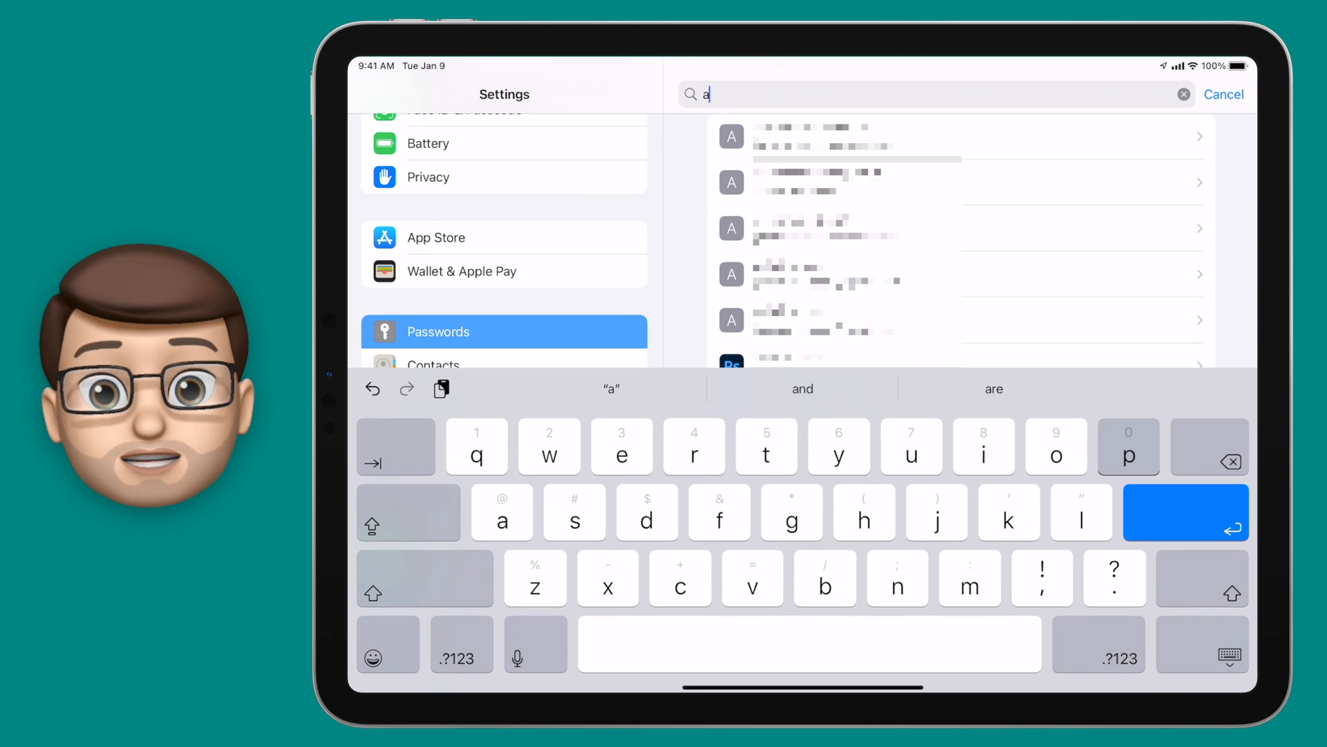
Search saved passwords for 'apple' and open the compromised apple.com entry
text(pple)
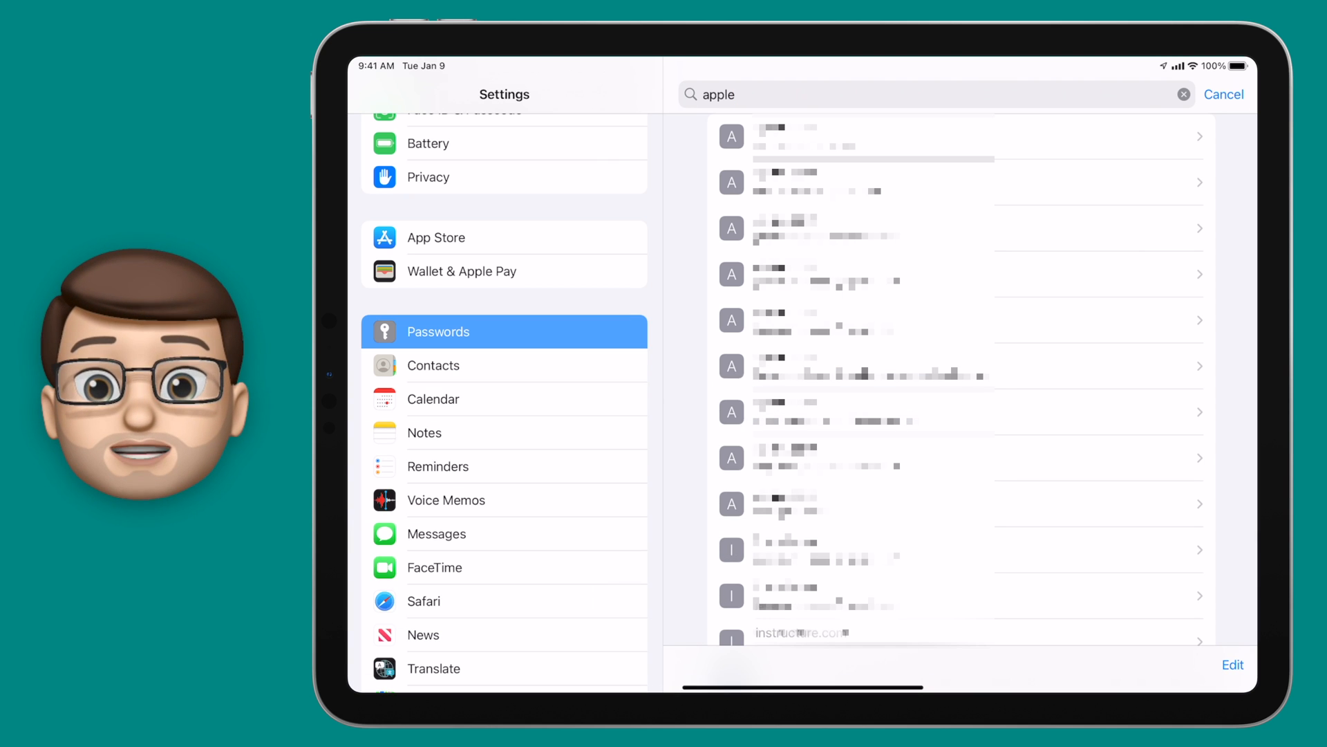
click(846, 136)
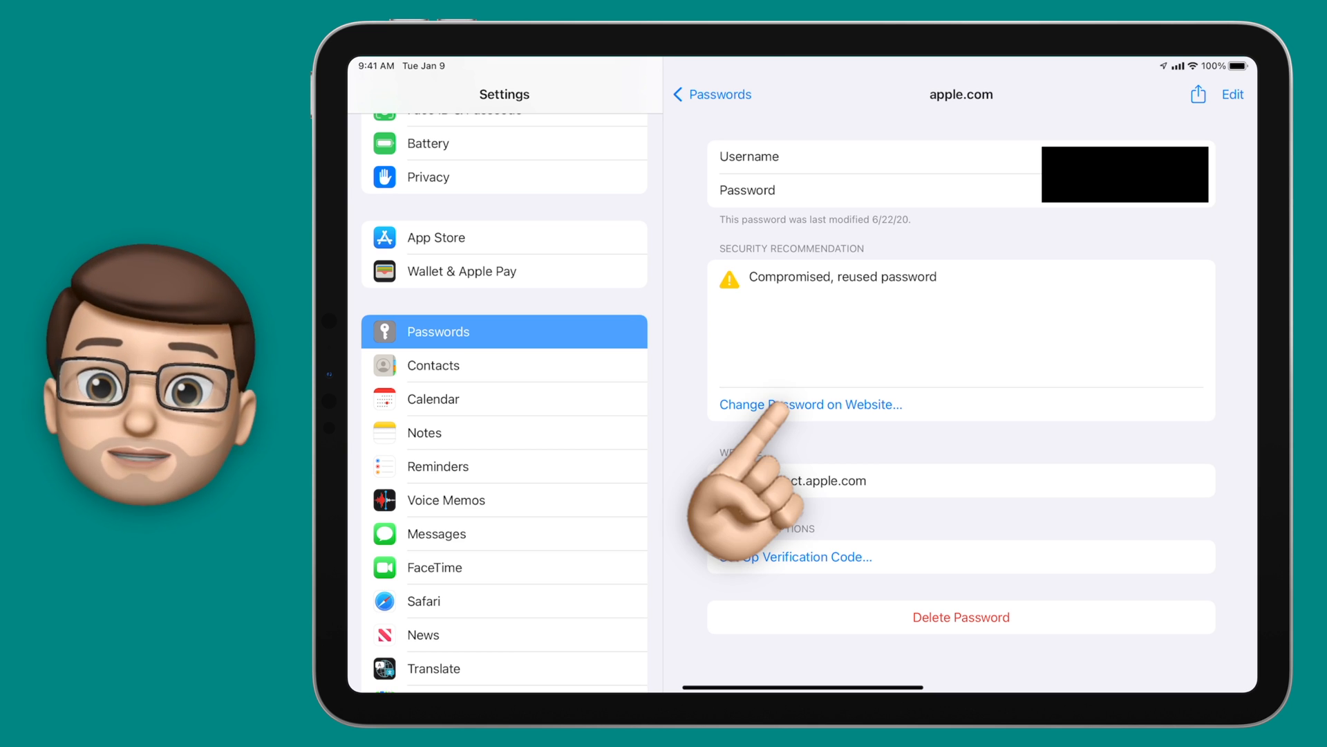
Dismiss the apple.com Apple ID password-change sign-in and cancel the 'apple' search
click(810, 404)
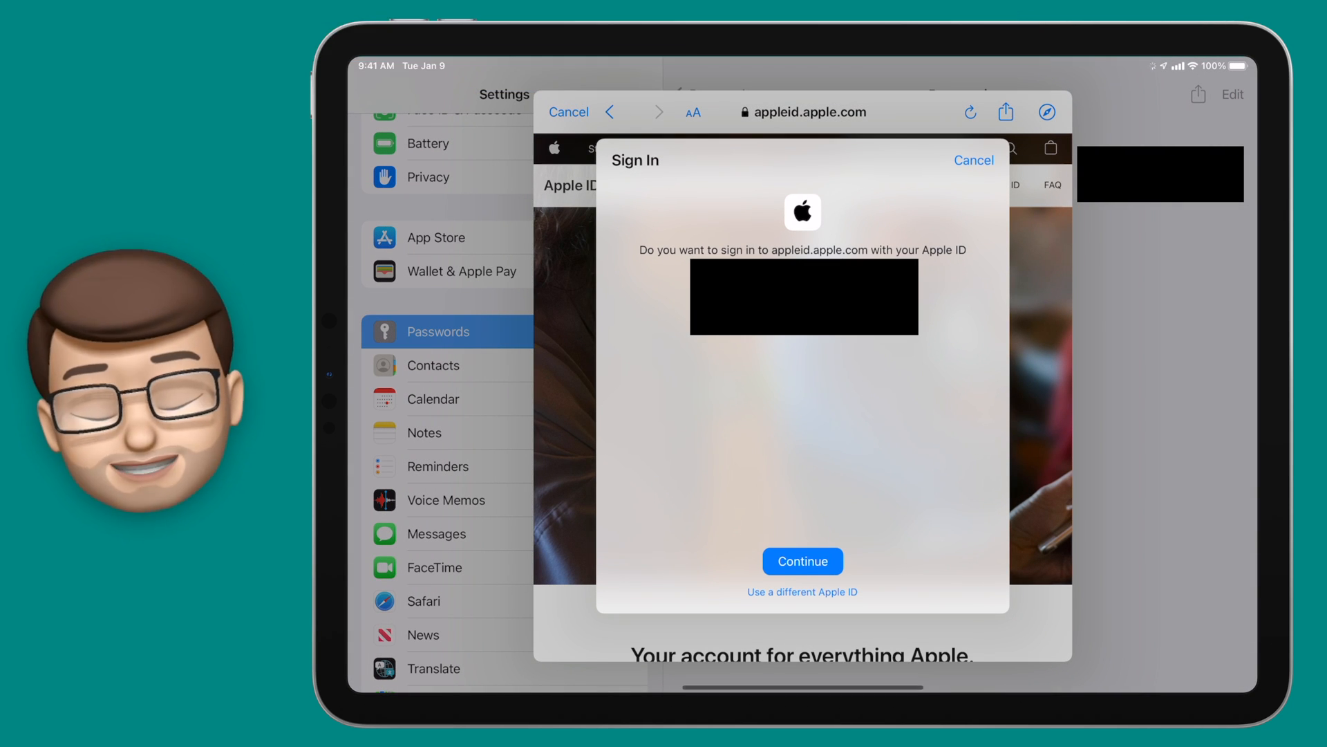
click(801, 562)
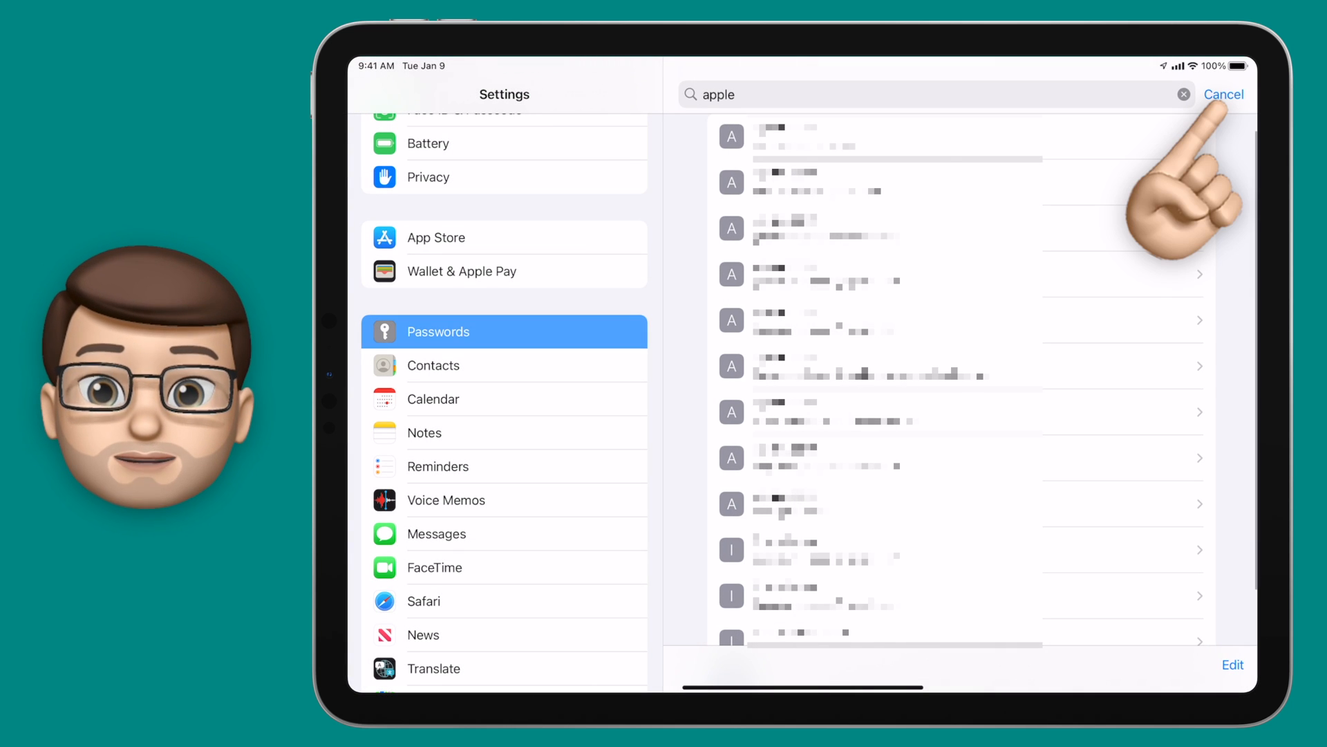
click(1223, 94)
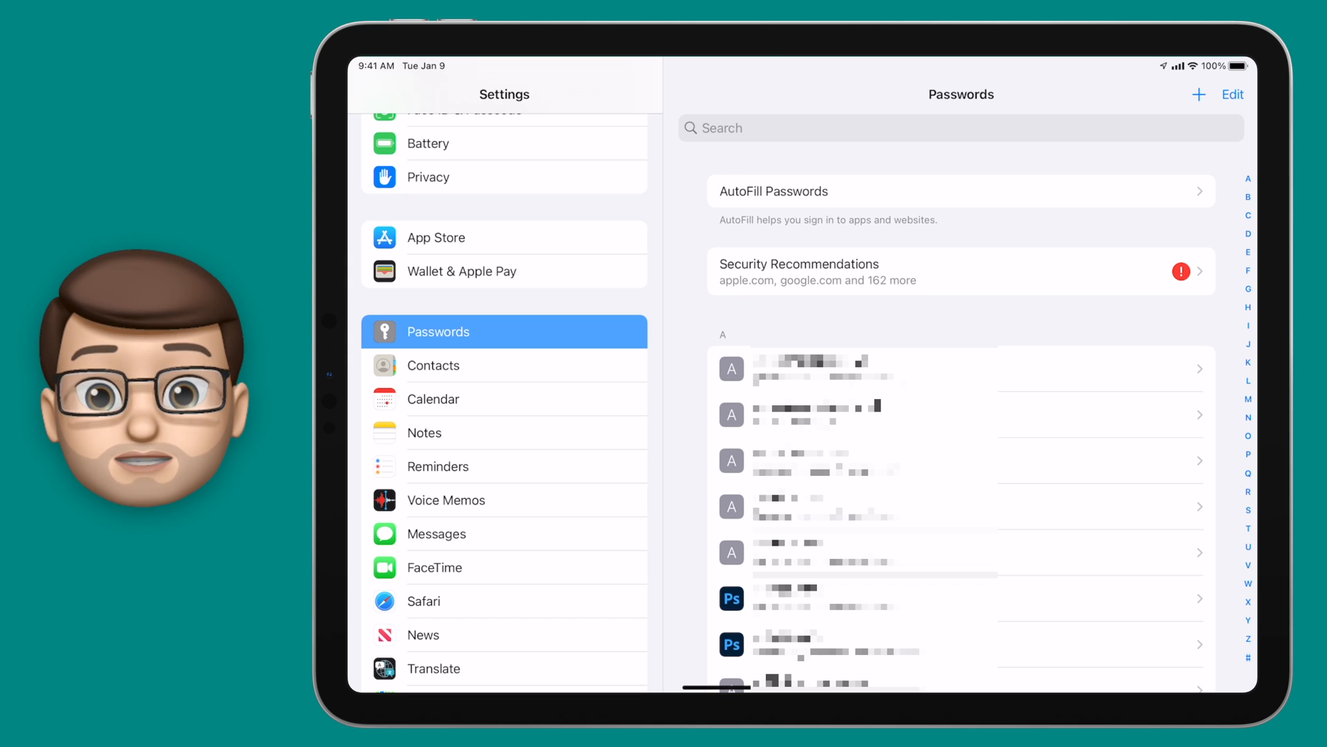